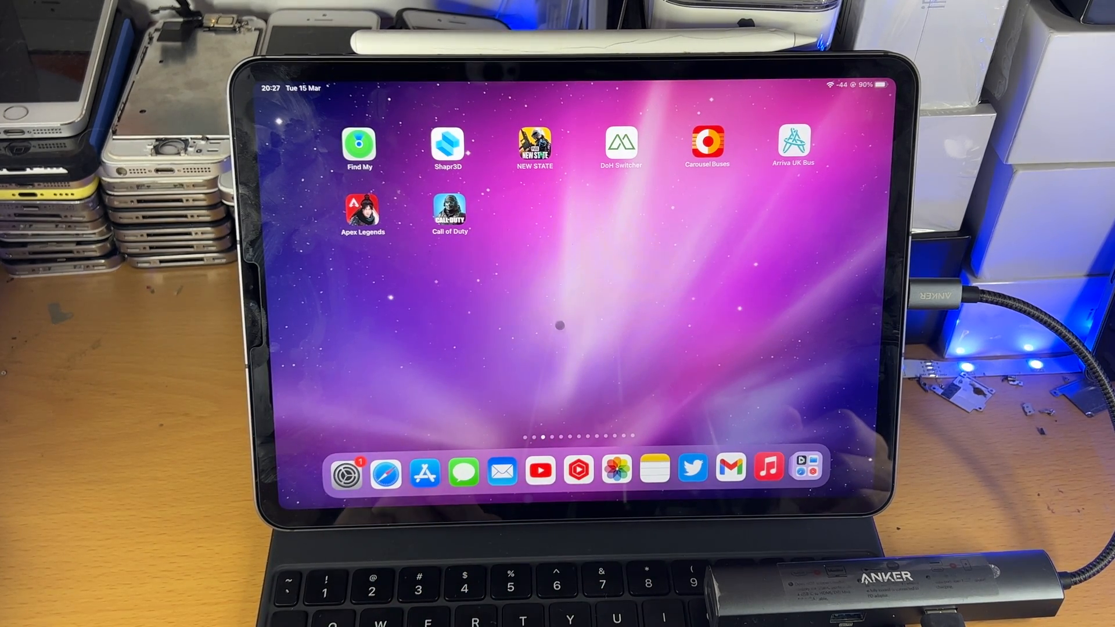
# Step: Launch the Files app from Spotlight by searching 'fi' and choosing the Files suggestion
pyautogui.write('fi')
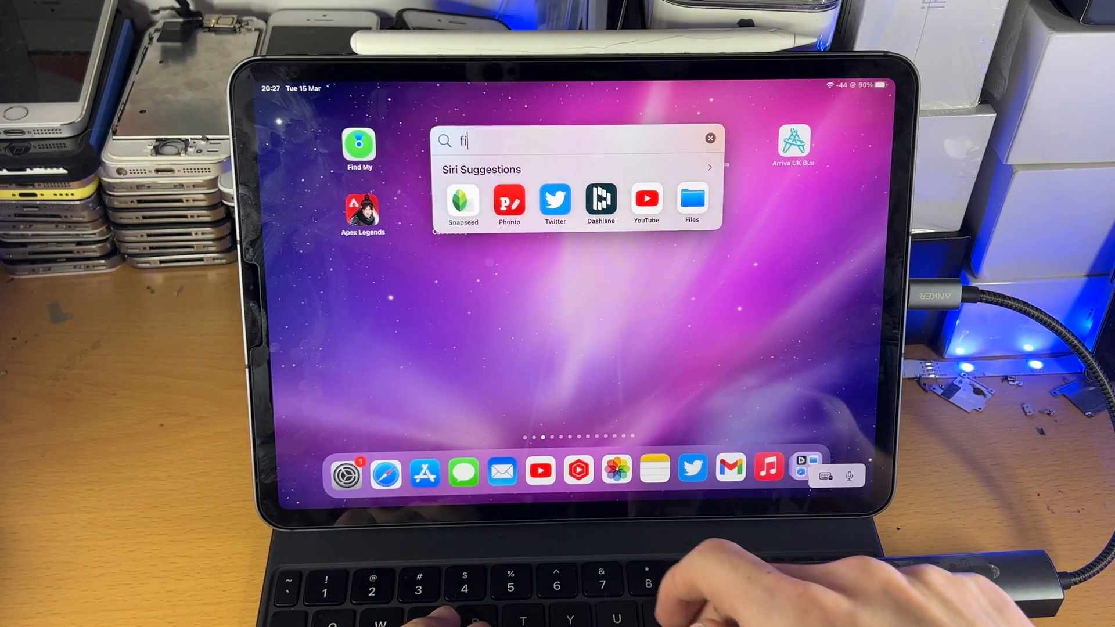
pyautogui.click(690, 199)
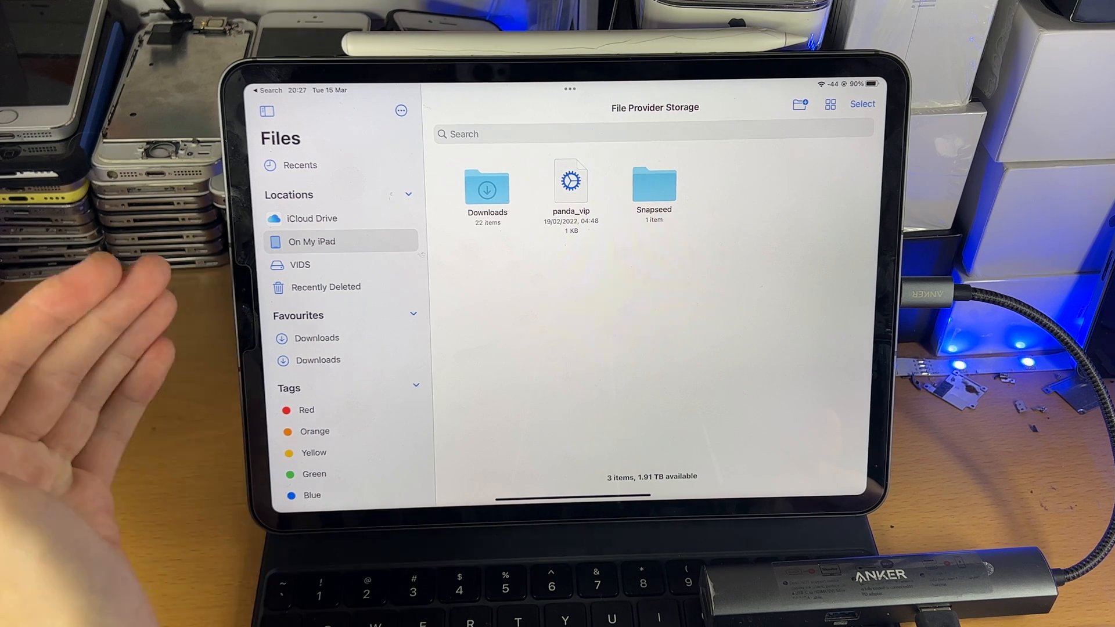
pyautogui.moveTo(270, 271)
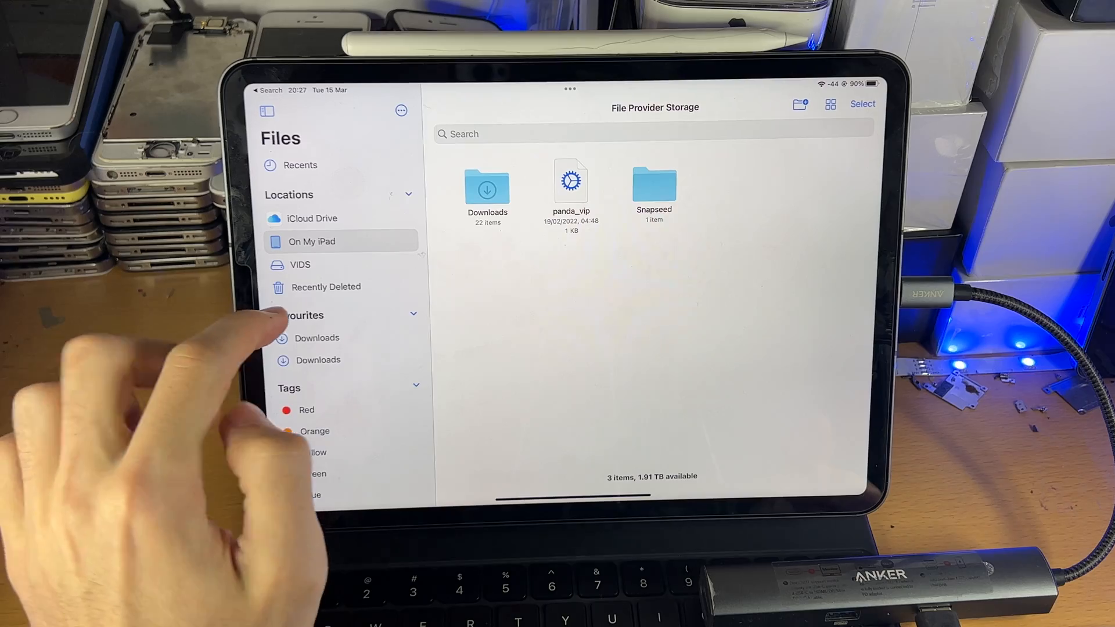
# Step: Browse the VIDS external drive's videos and folders, scrolling through the grid and back to the top
pyautogui.click(299, 265)
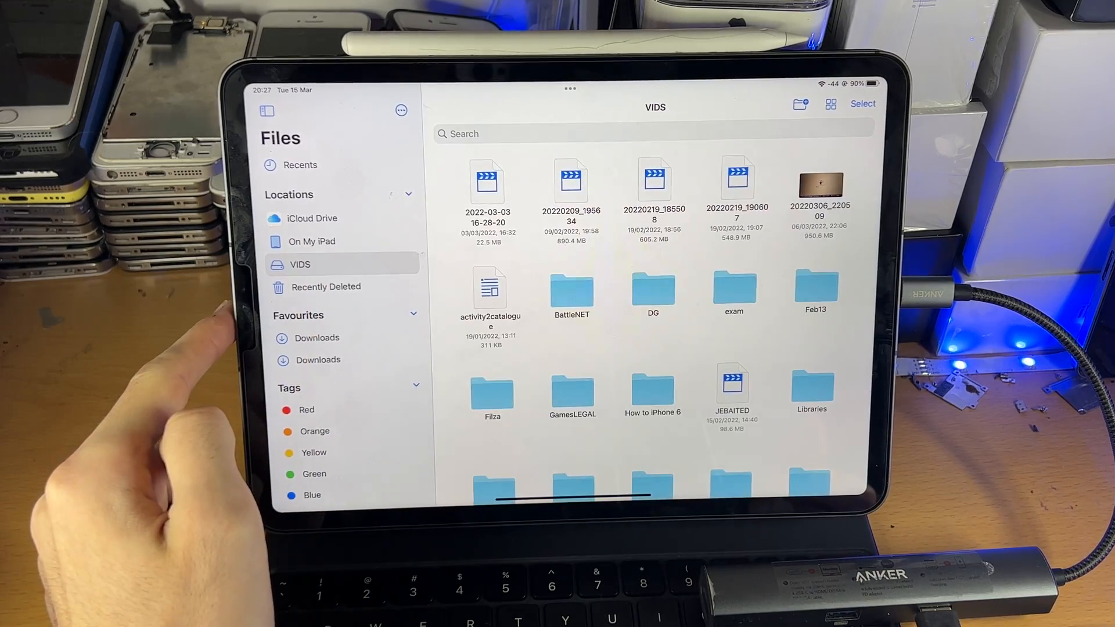
pyautogui.scroll(-3)
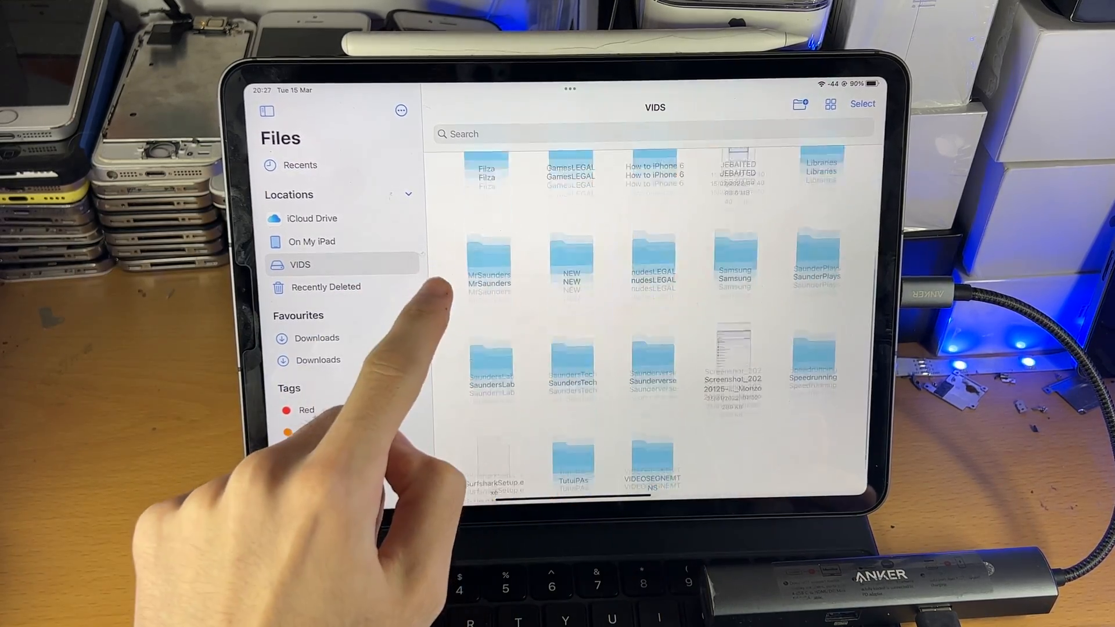
pyautogui.scroll(3)
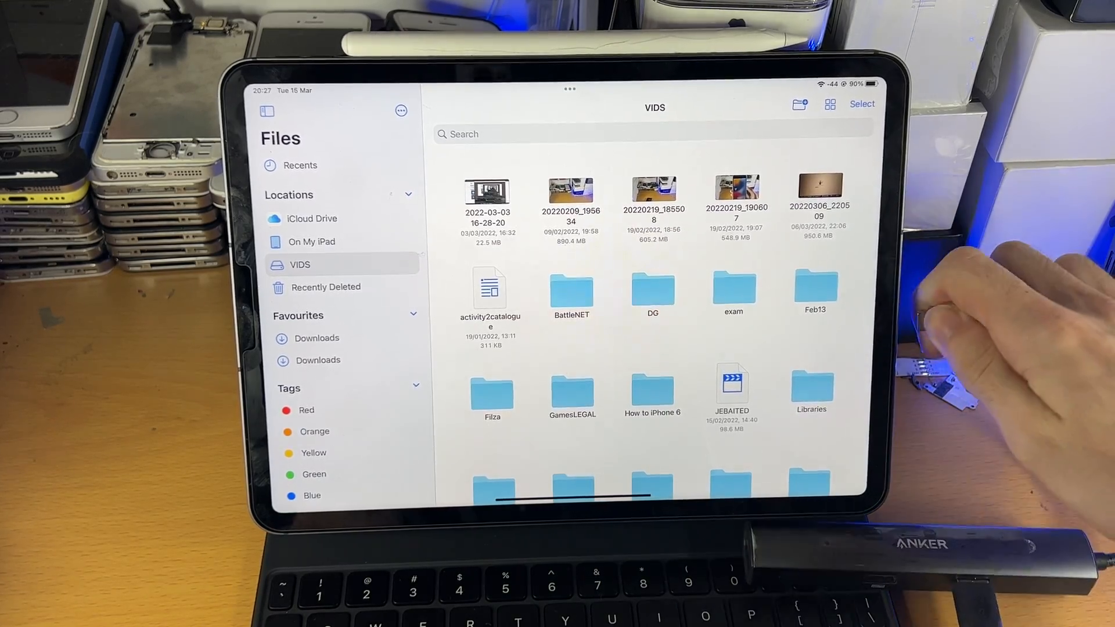
pyautogui.click(313, 219)
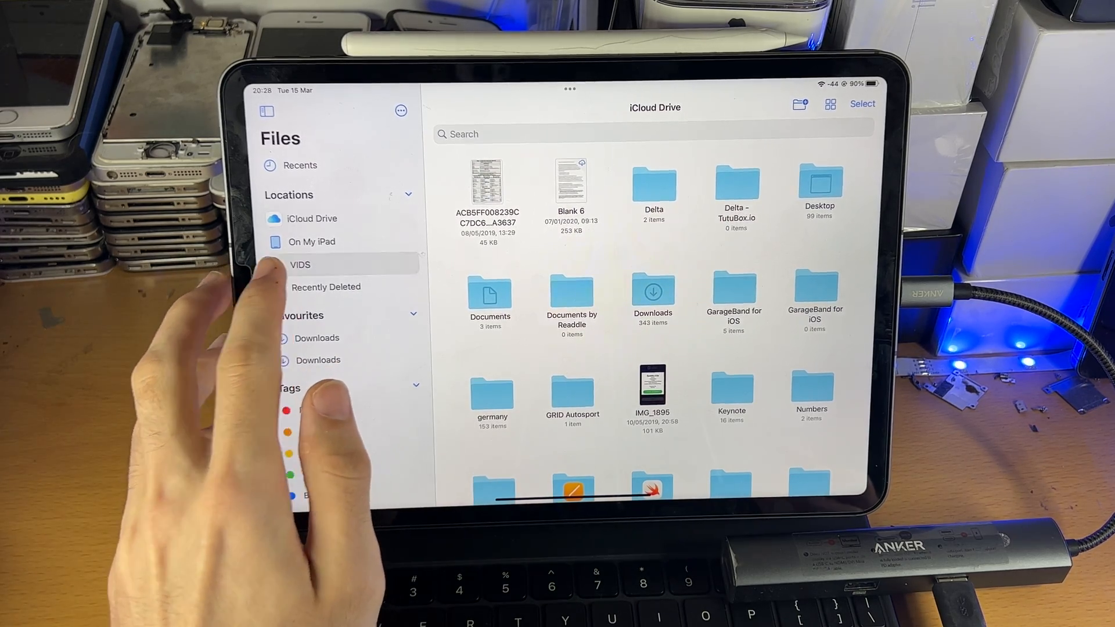
pyautogui.click(300, 265)
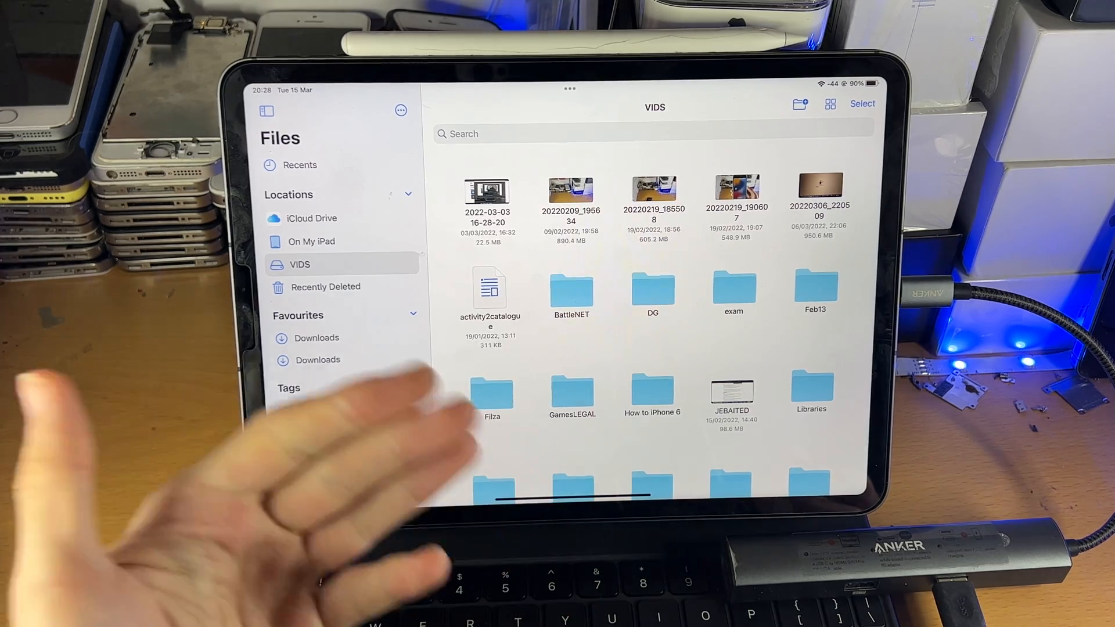
pyautogui.click(416, 388)
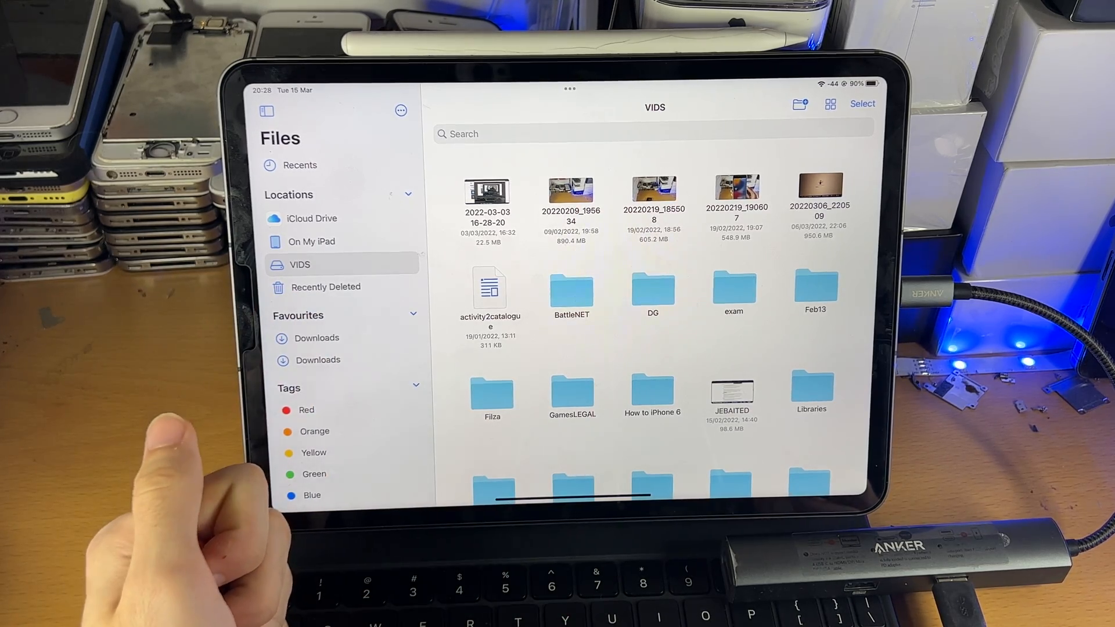